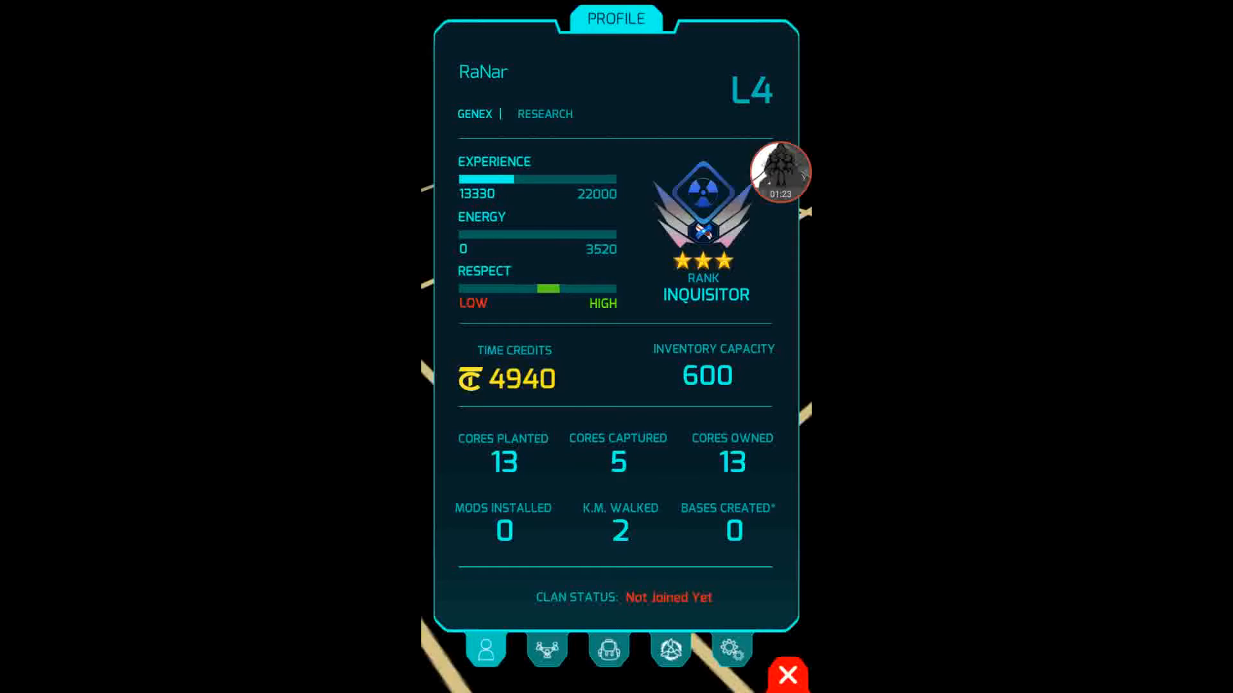
Step: View the clan page, then the item inventory with 376 of 600 slots used
{"action": "left_click", "coordinate": [546, 650]}
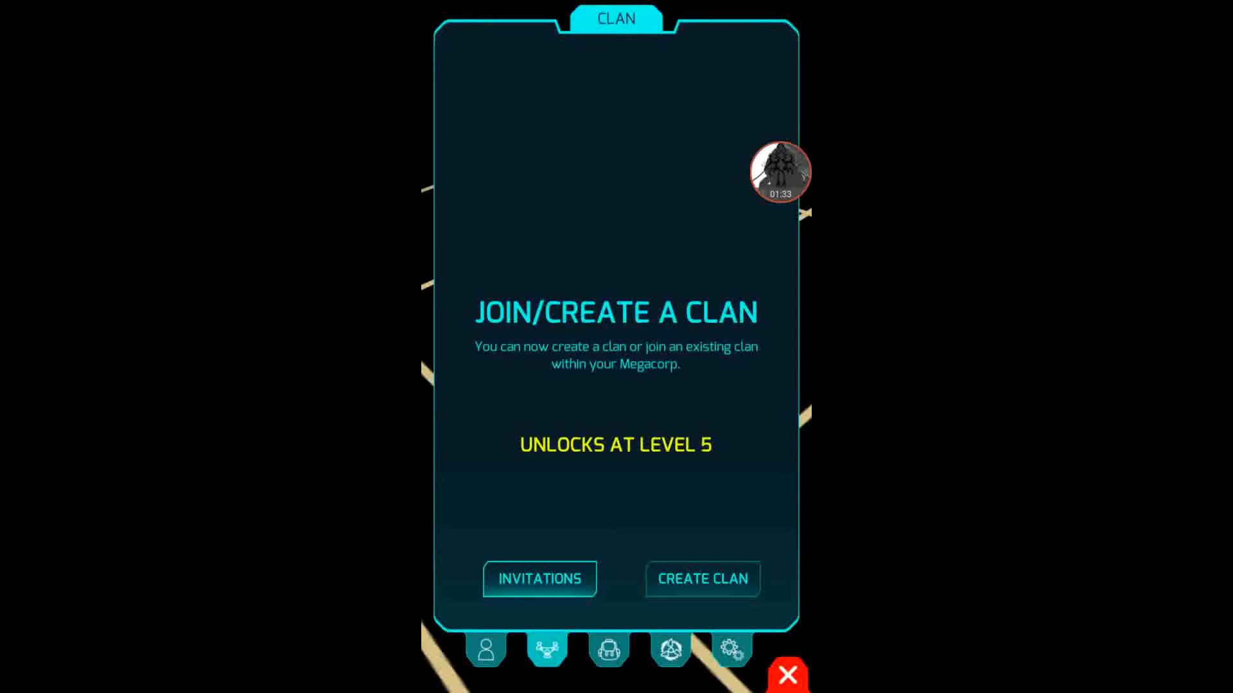
{"action": "left_click", "coordinate": [607, 648]}
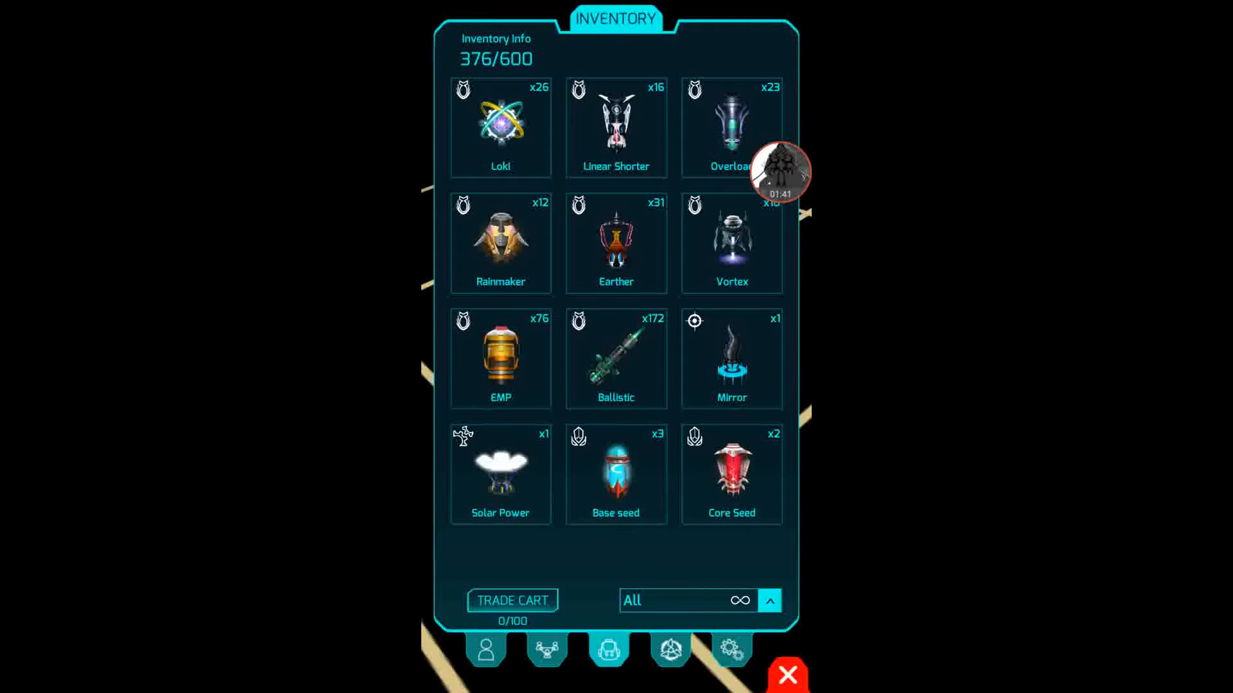
Step: Scroll through the inactive item generator list, then bring up the game settings page
{"action": "left_click", "coordinate": [670, 649]}
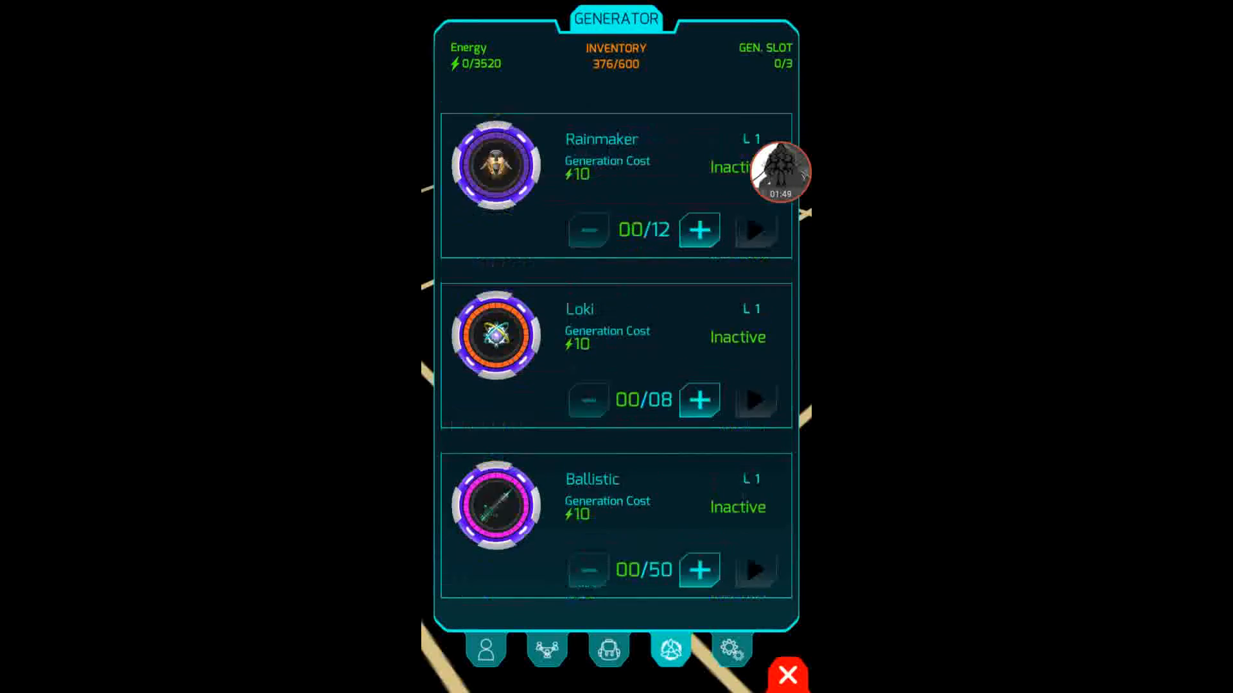
{"action": "scroll", "scroll_direction": "down", "scroll_amount": 3}
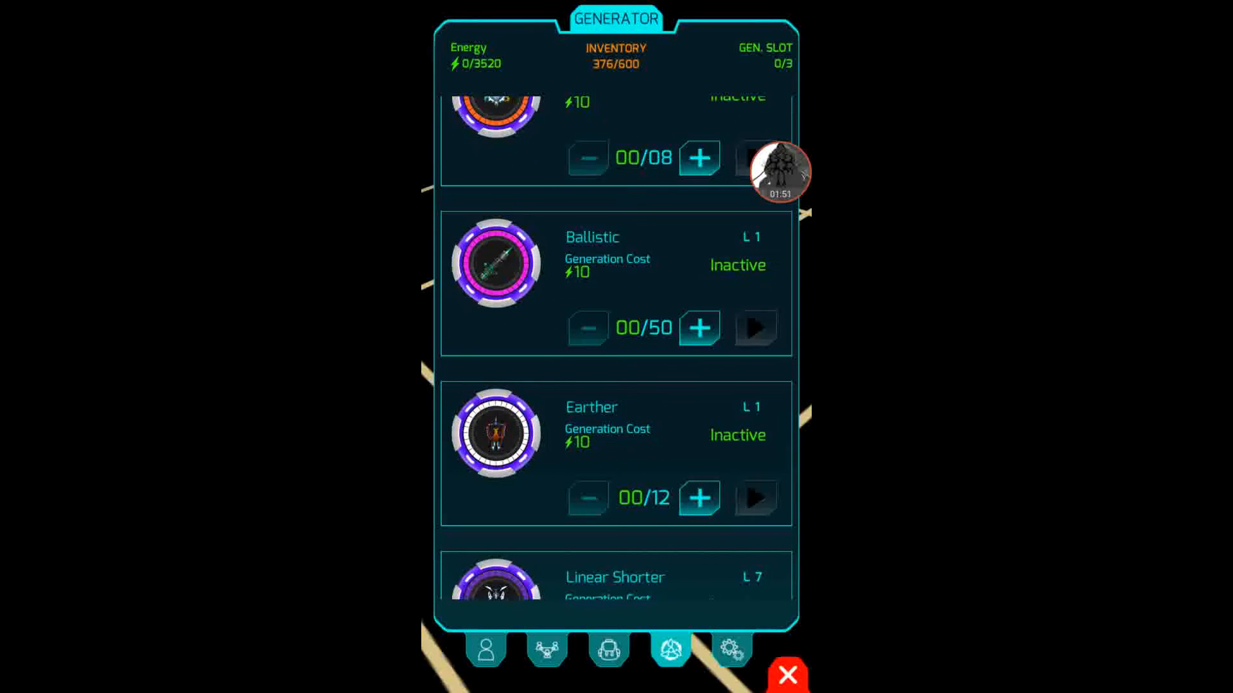
{"action": "scroll", "scroll_direction": "down", "scroll_amount": 3}
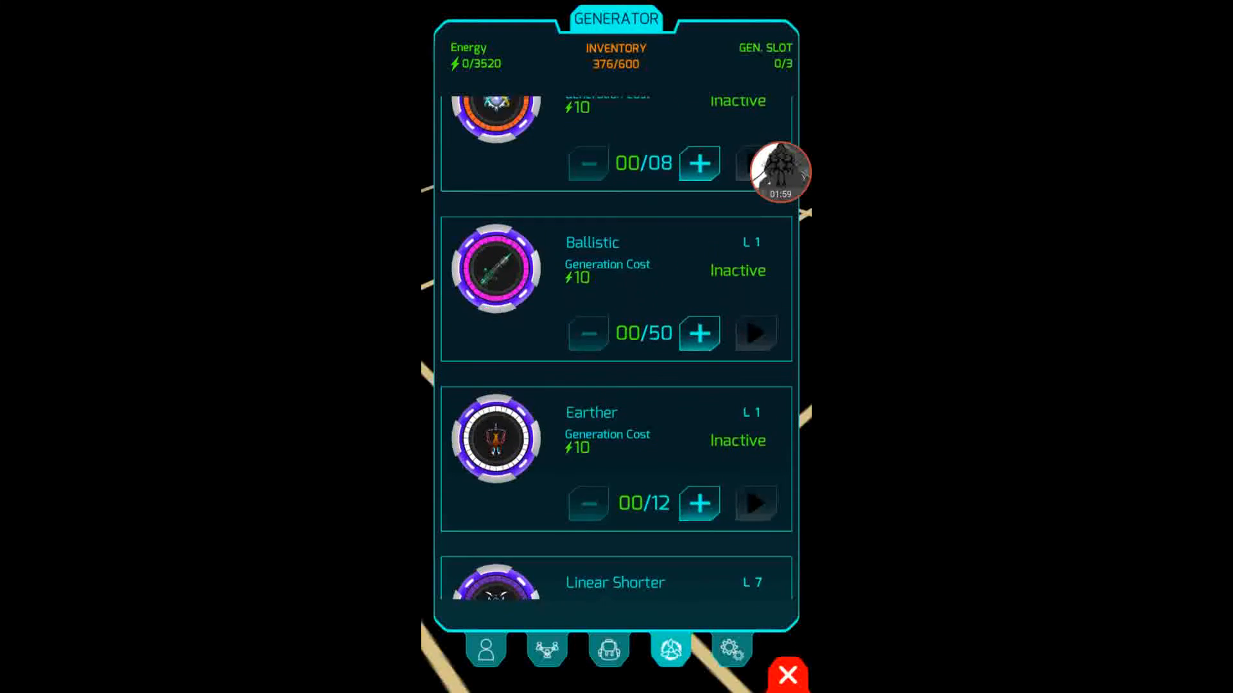
{"action": "left_click", "coordinate": [731, 649]}
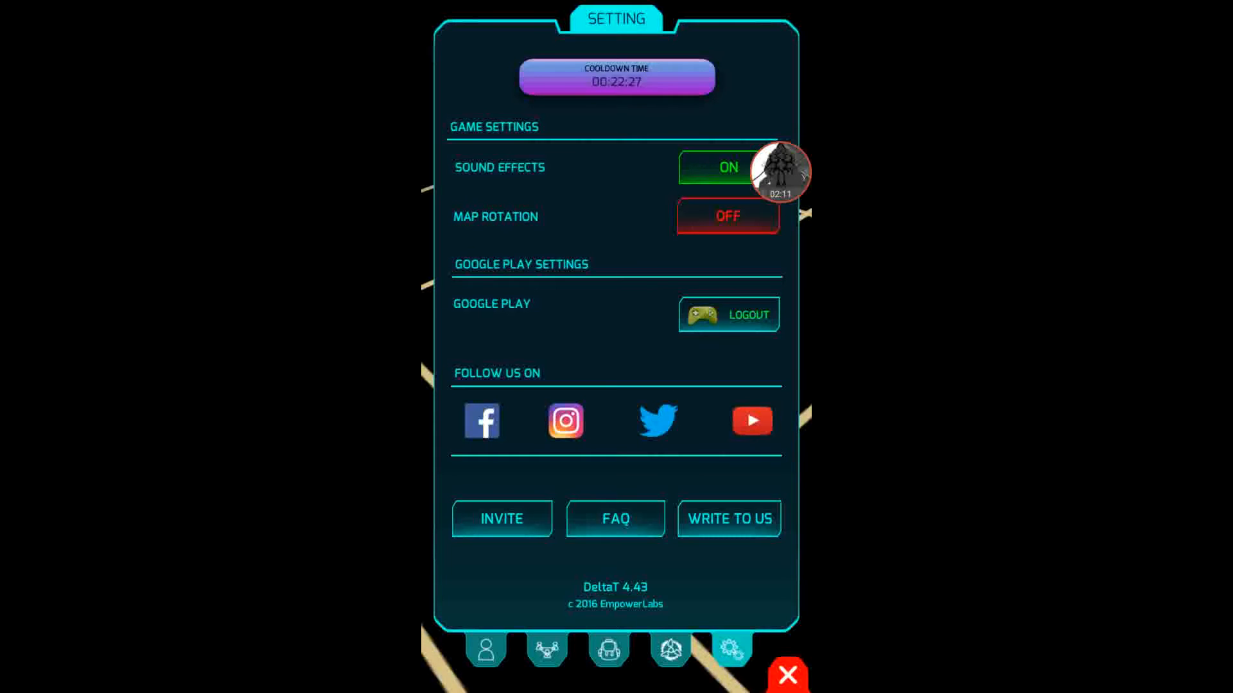
Step: Close the profile panel so the Degra core's details can load from the map
{"action": "left_click", "coordinate": [786, 674]}
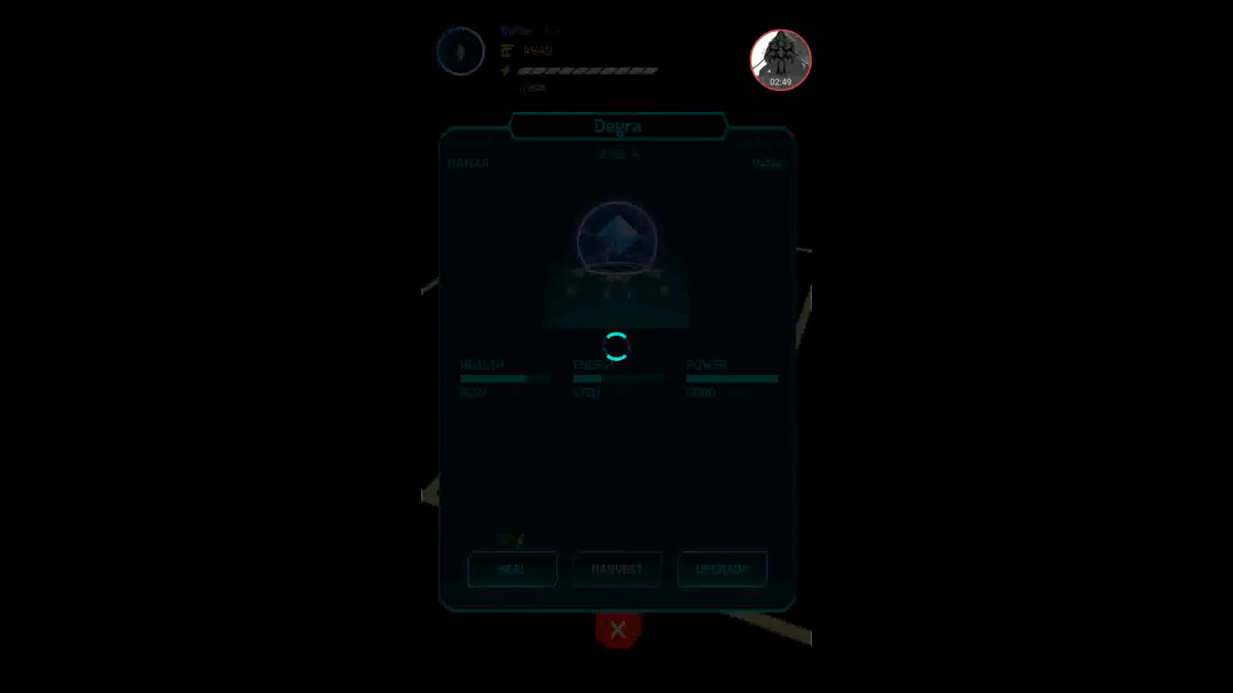
Step: Harvest 20 TC from the Degra core and view its upgrade requirements of 2970 TC and 15550 energy
{"action": "left_click", "coordinate": [615, 568]}
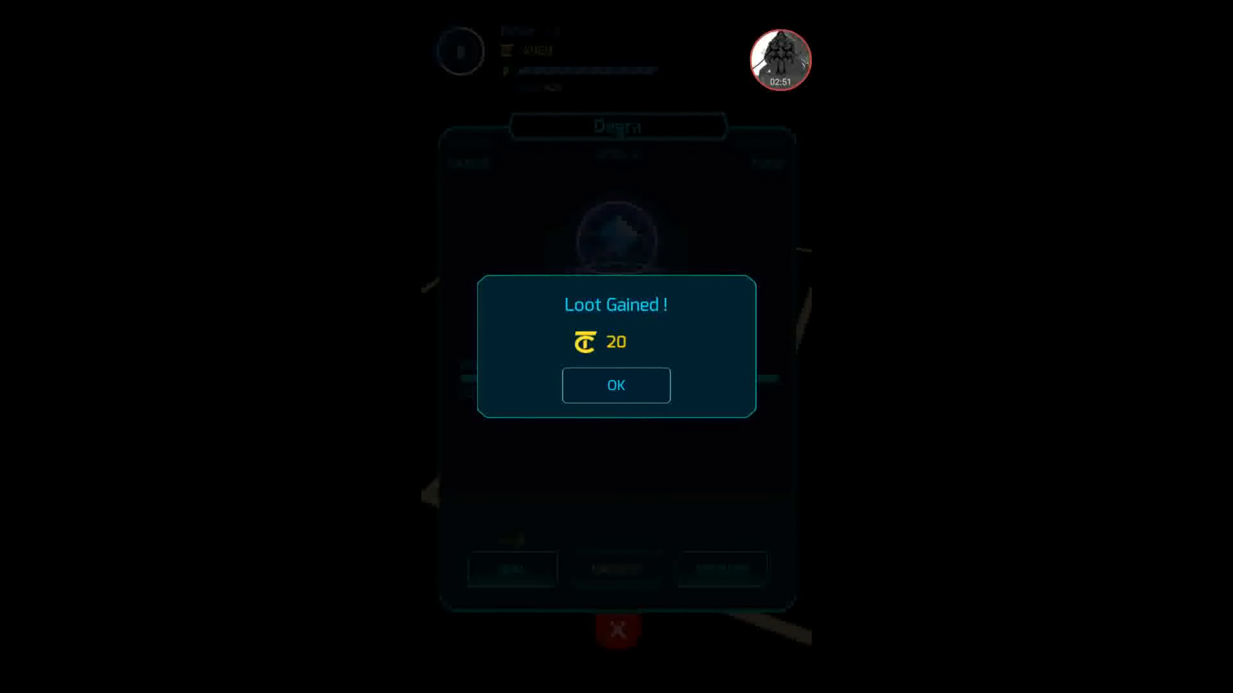
{"action": "left_click", "coordinate": [616, 385]}
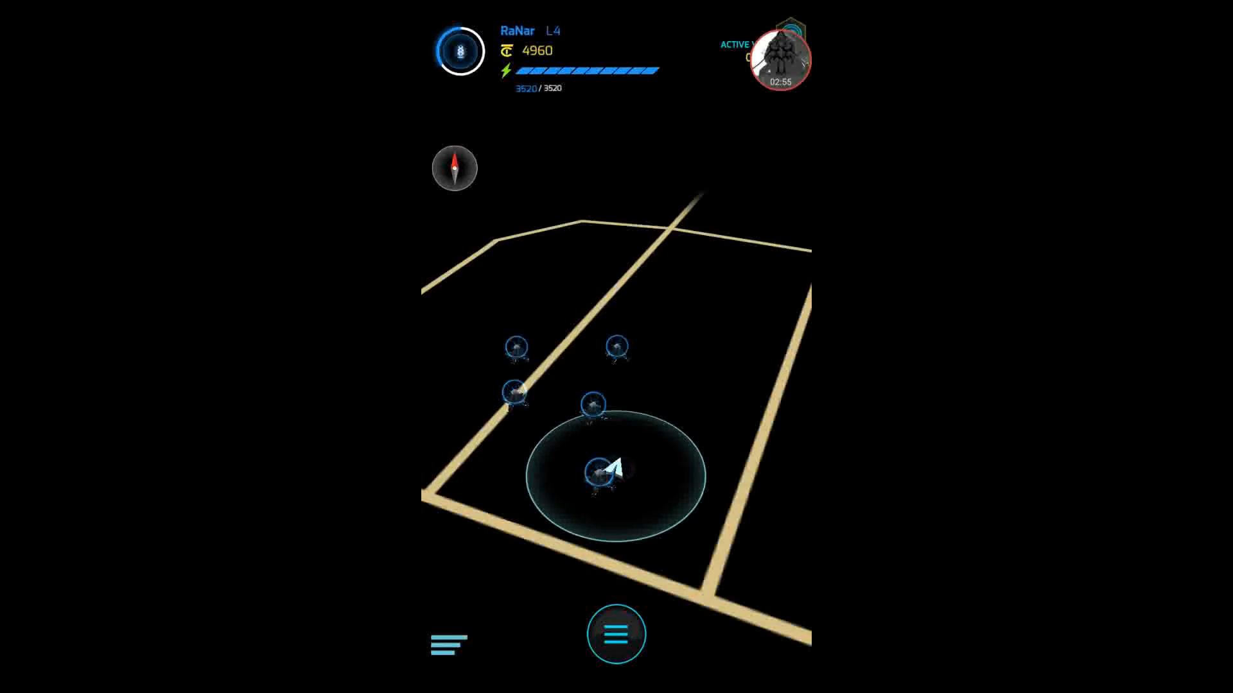
{"action": "left_click", "coordinate": [609, 468]}
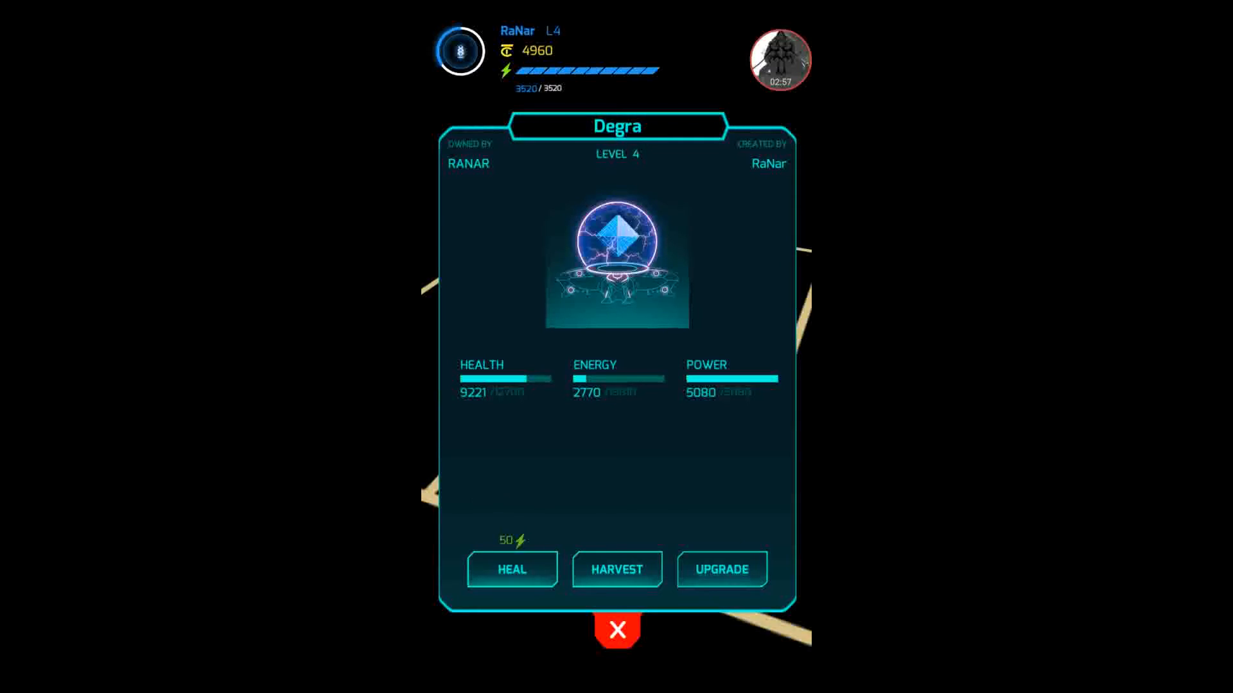
{"action": "left_click", "coordinate": [721, 568]}
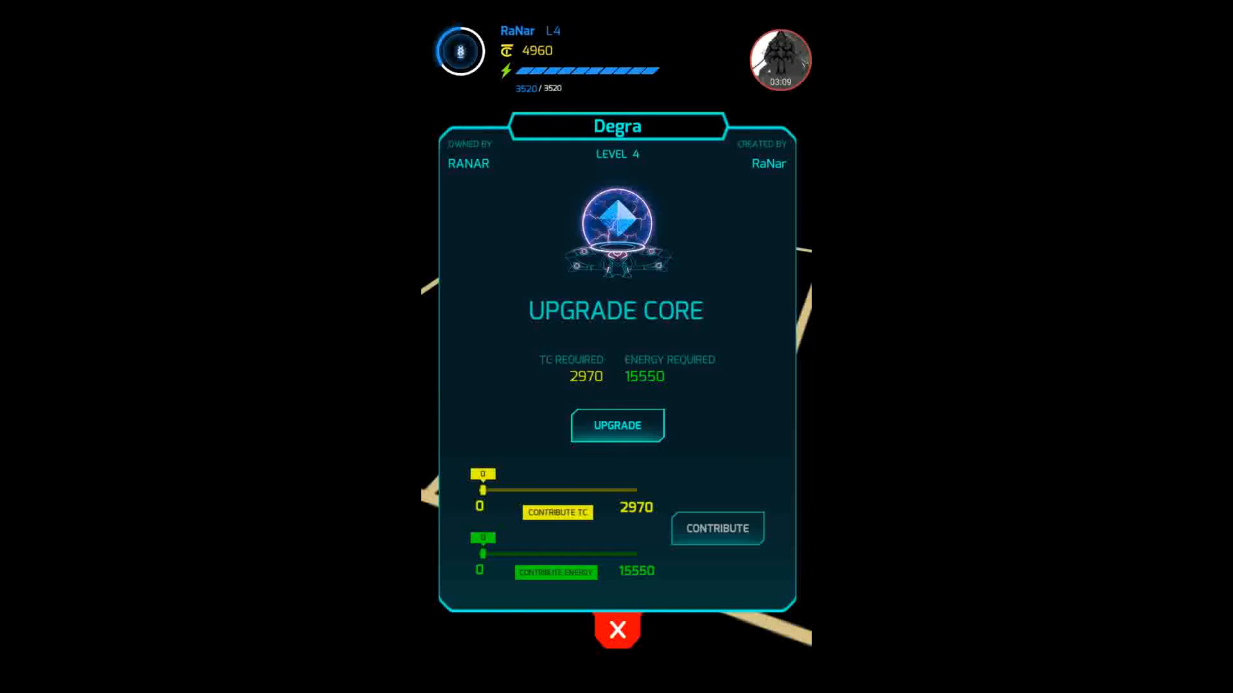
Step: After the insufficient-energy warning, contribute all 3520 energy to the Degra core, leaving 12030 required, and return to the map
{"action": "left_click", "coordinate": [617, 425]}
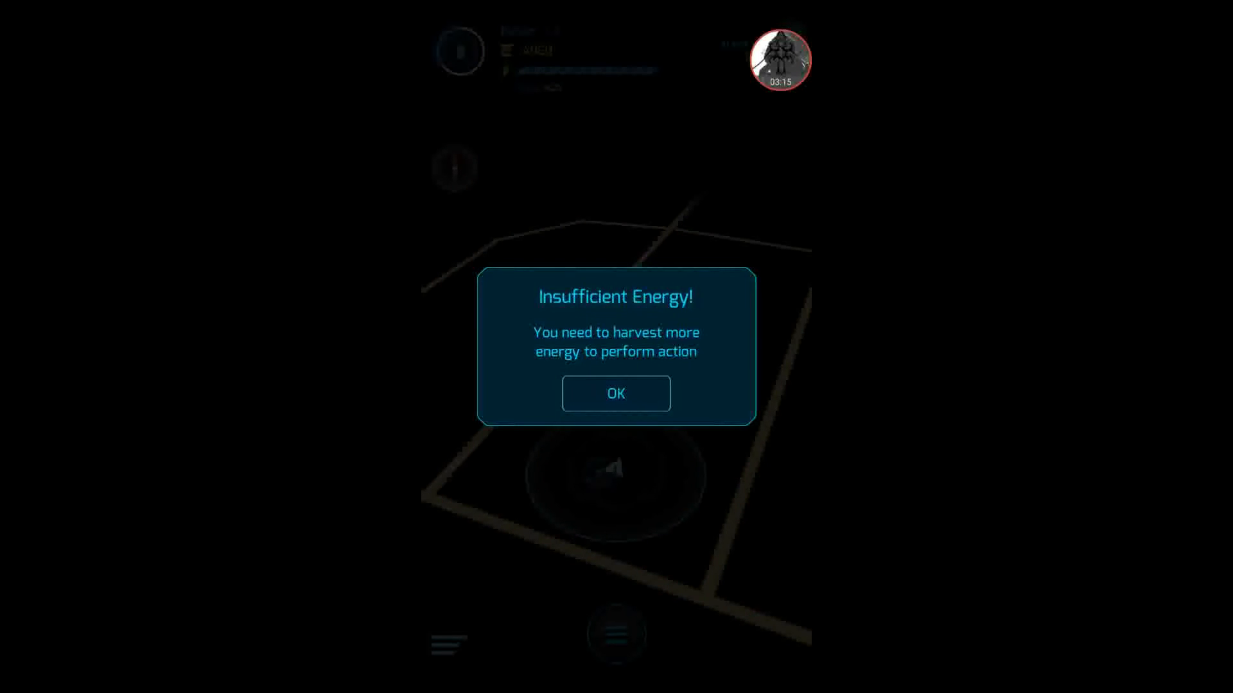
{"action": "left_click", "coordinate": [616, 393]}
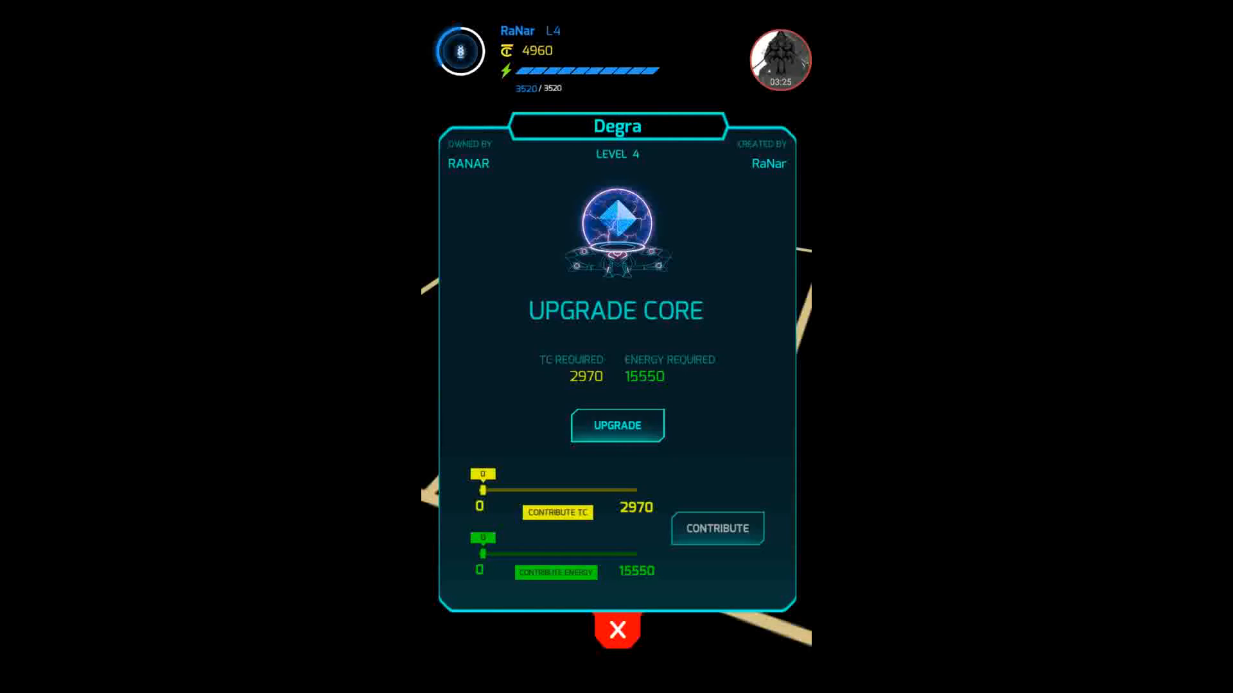
{"action": "left_click_drag", "start_coordinate": [484, 553], "coordinate": [516, 553]}
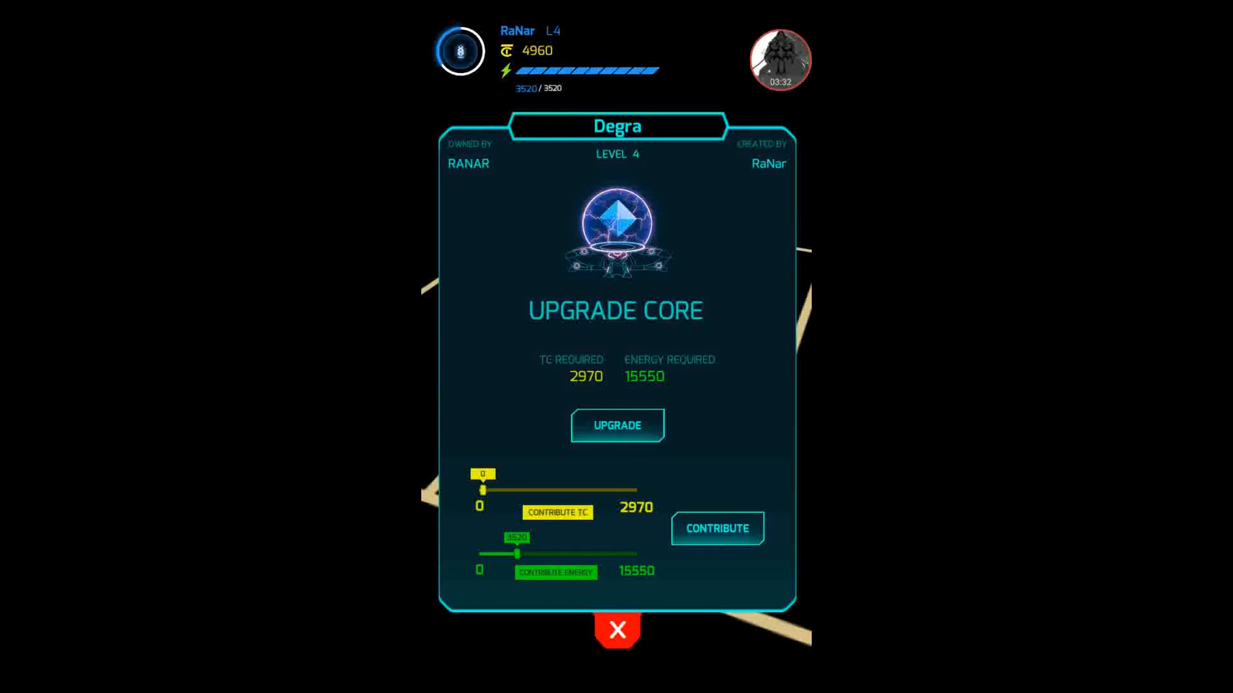
{"action": "left_click", "coordinate": [617, 630]}
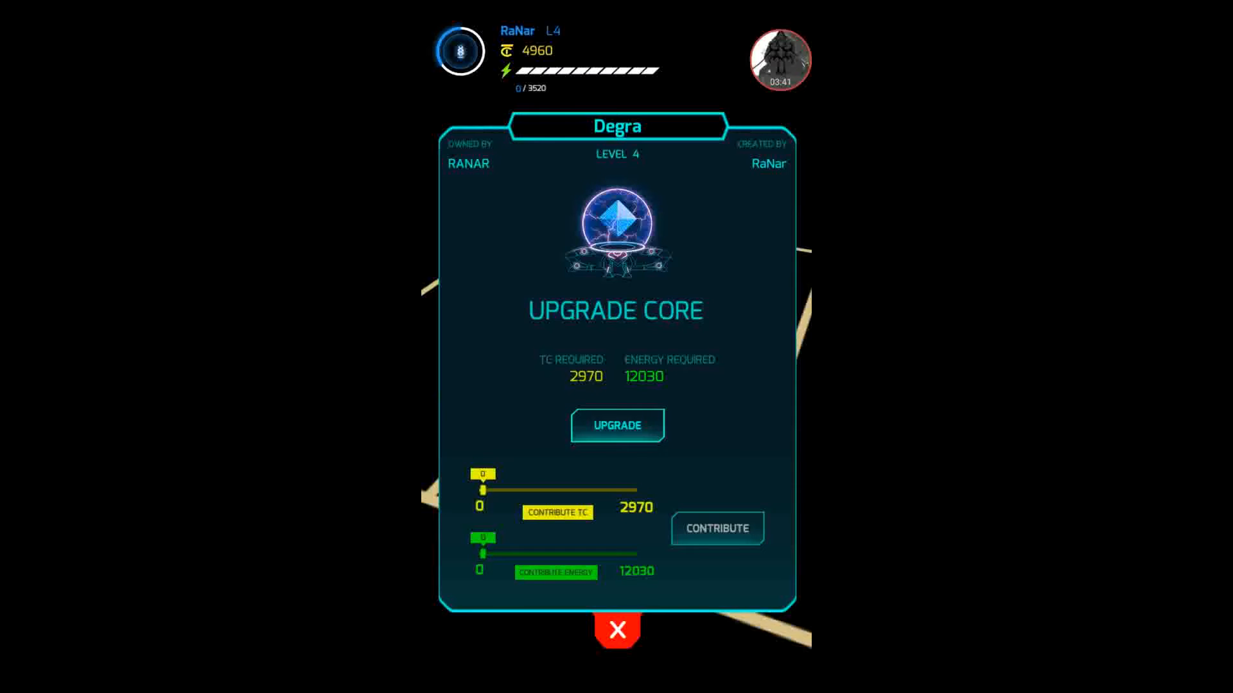
{"action": "left_click", "coordinate": [616, 630]}
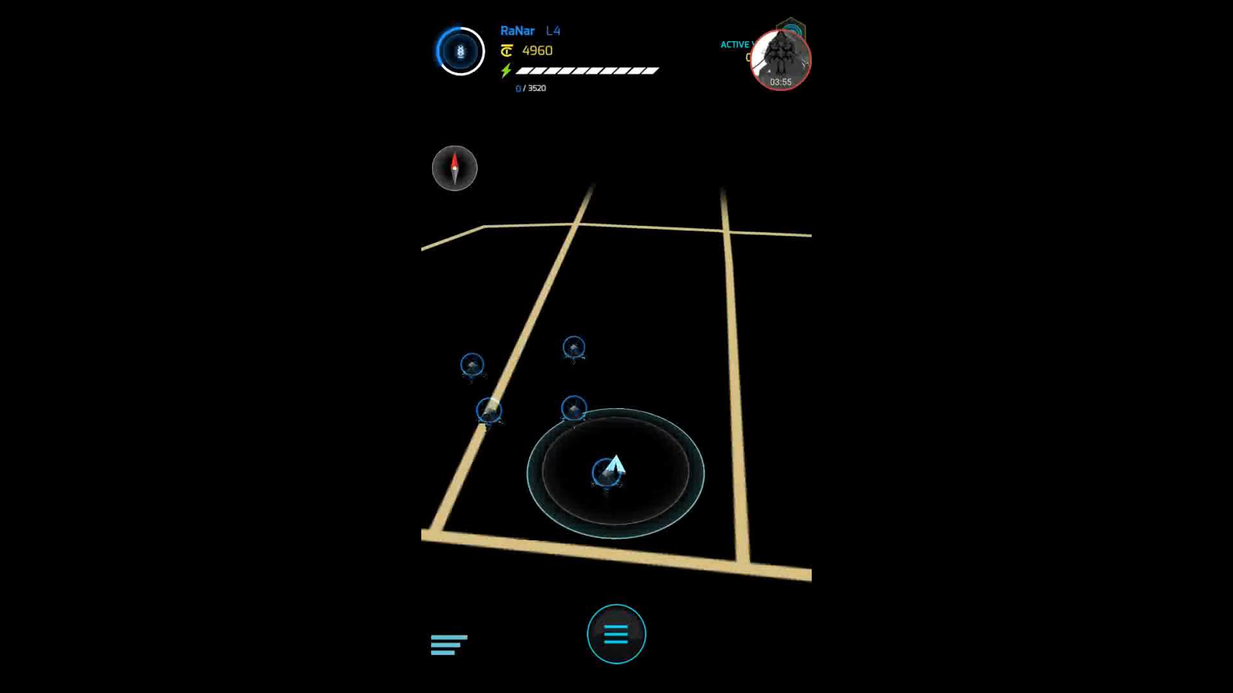
{"action": "left_click", "coordinate": [616, 634]}
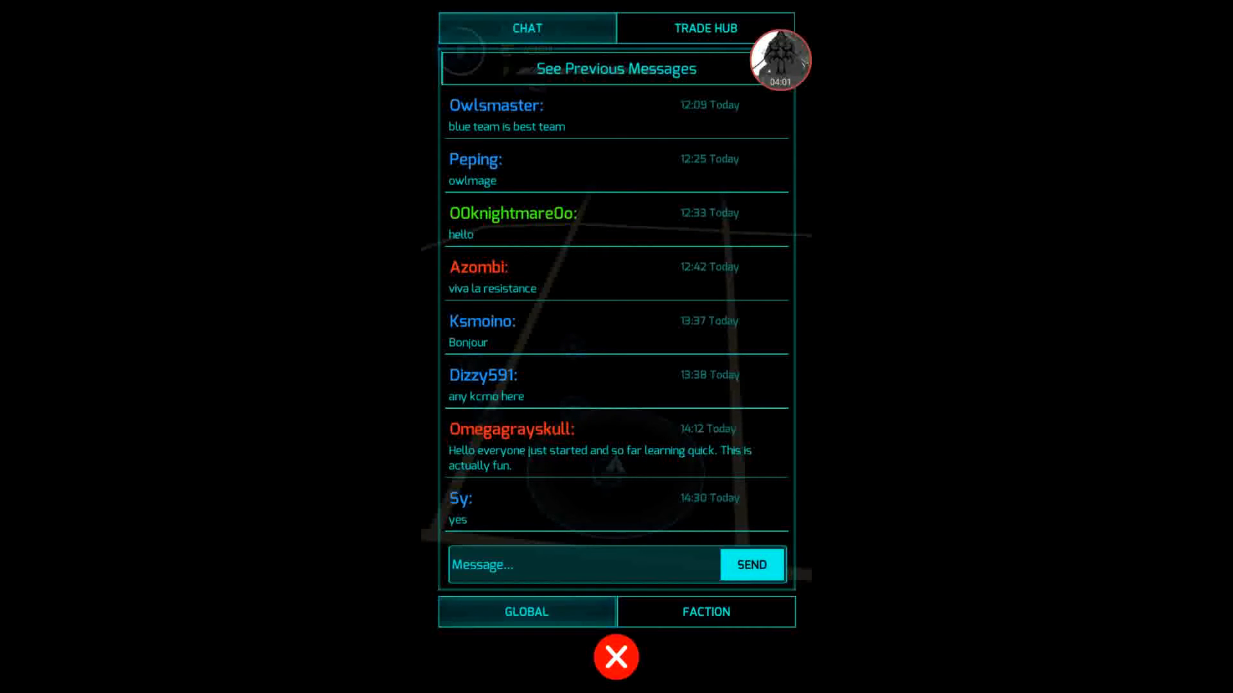
{"action": "scroll", "scroll_direction": "down", "scroll_amount": 3}
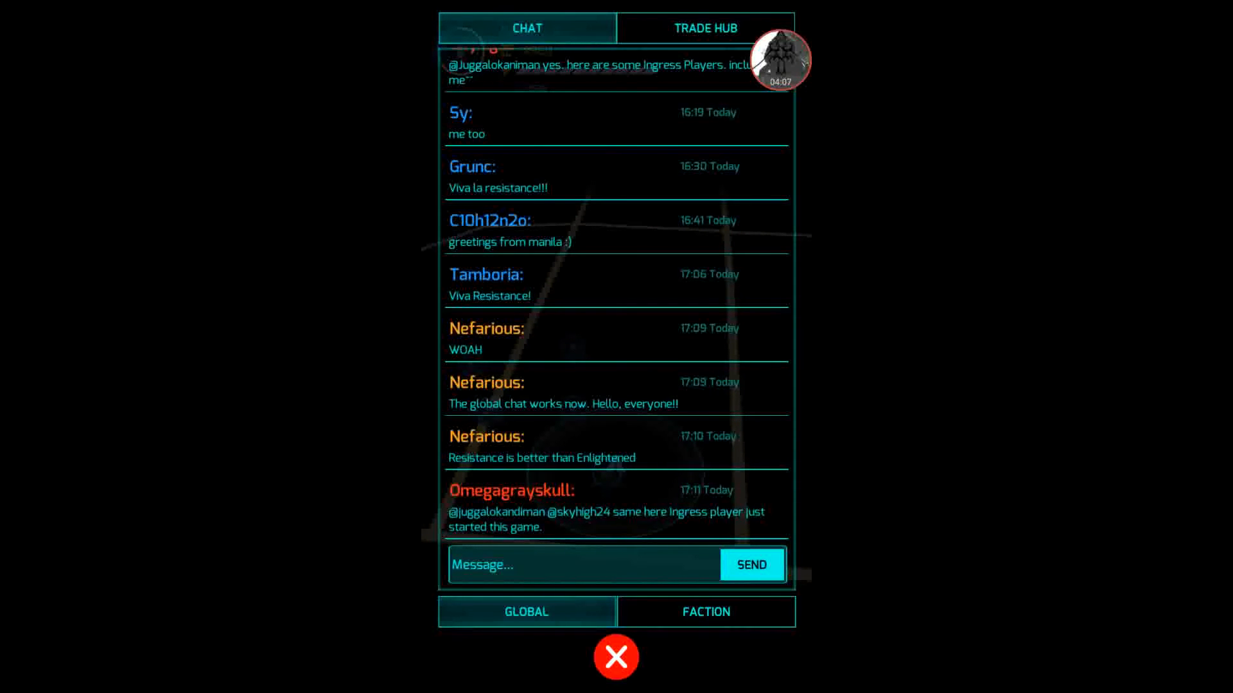
{"action": "scroll", "scroll_direction": "down", "scroll_amount": 3}
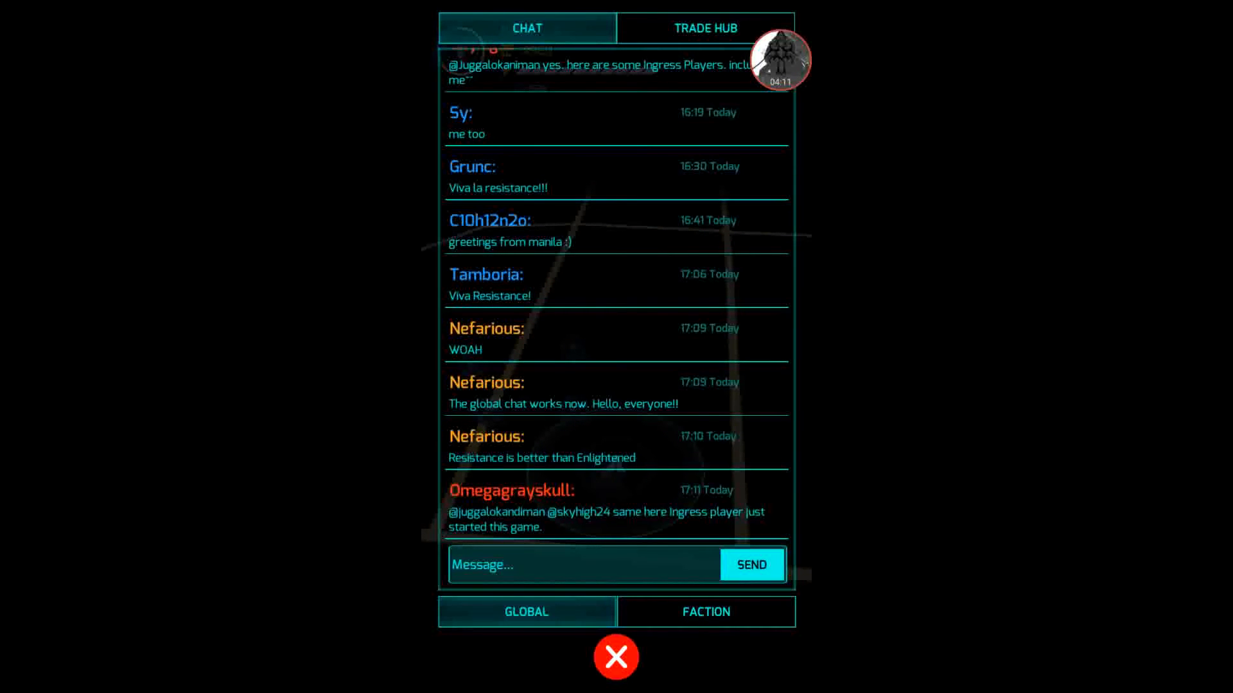
{"action": "left_click", "coordinate": [705, 612]}
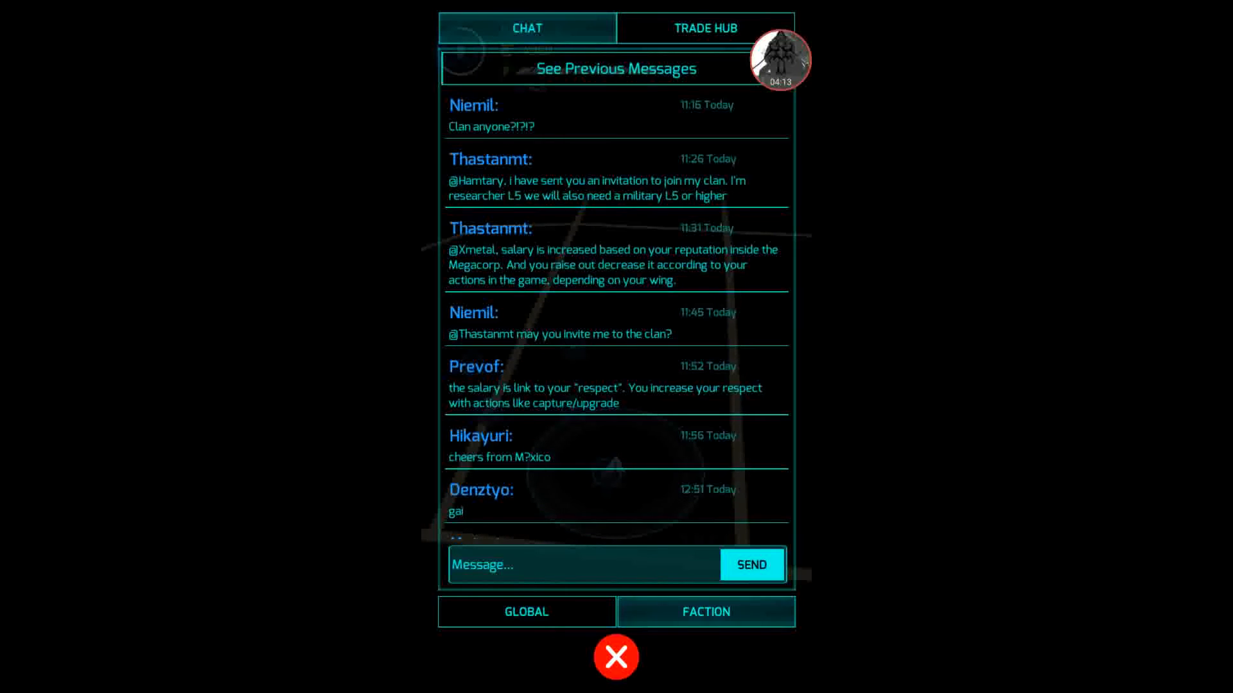
{"action": "scroll", "scroll_direction": "down", "scroll_amount": 3}
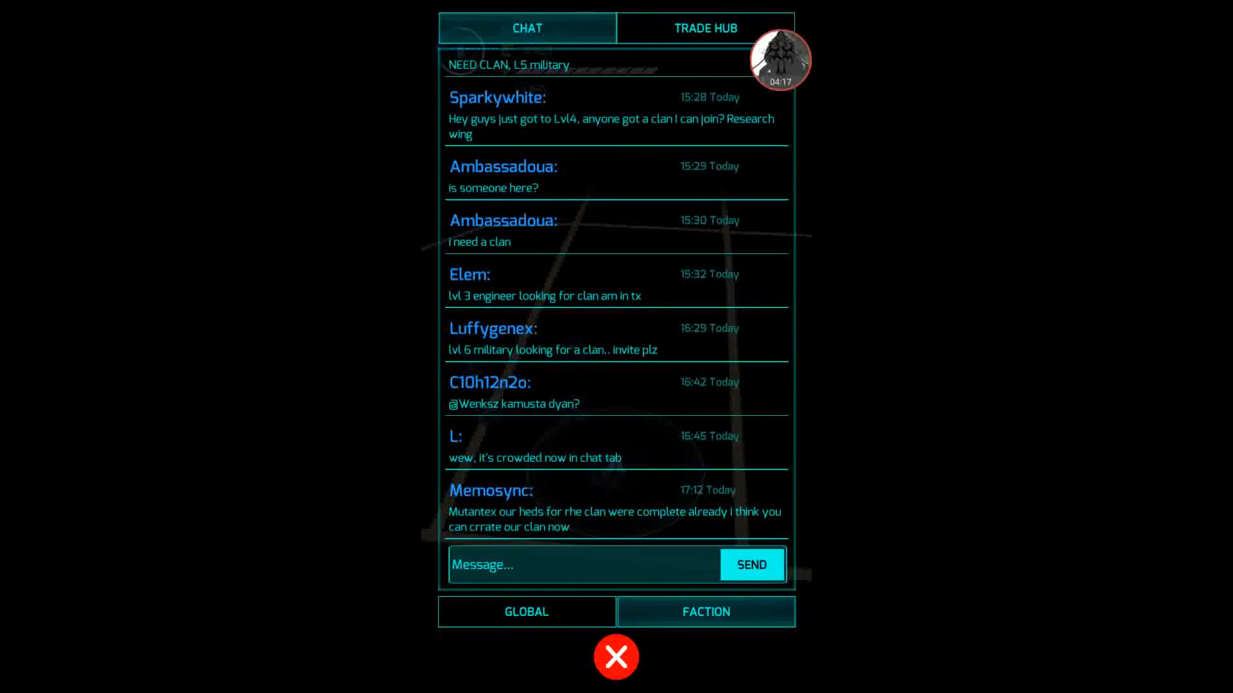
{"action": "left_click", "coordinate": [704, 28]}
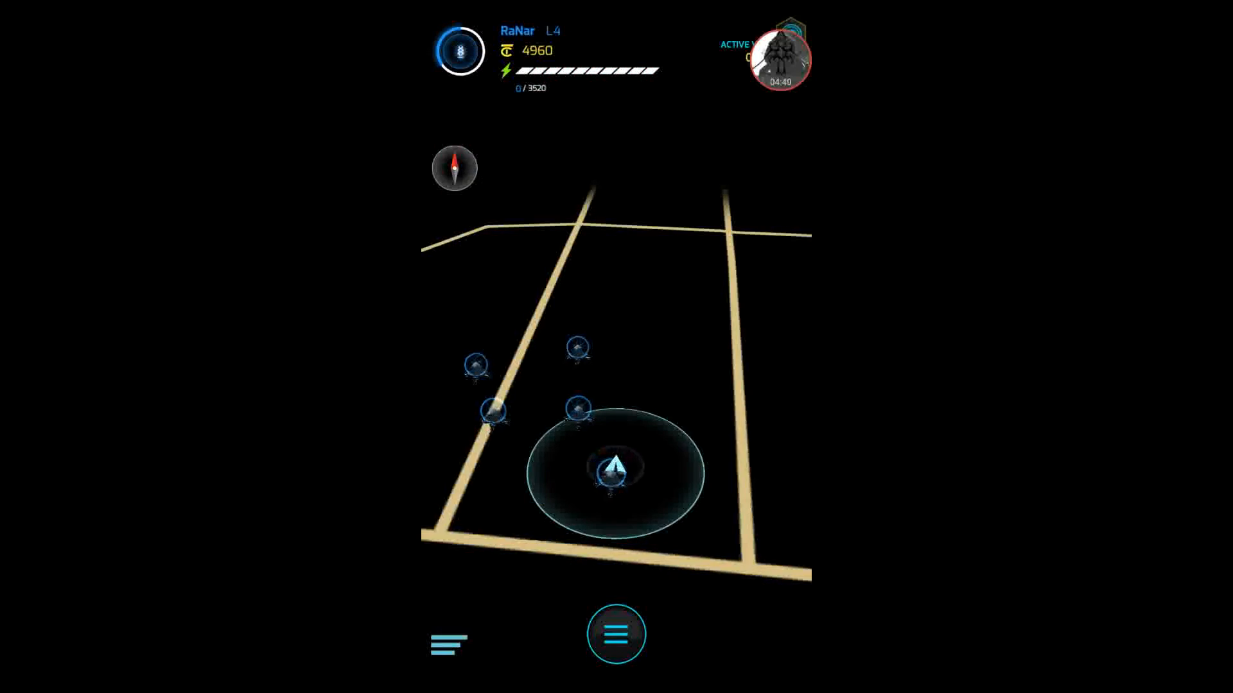
Step: Attempt to plant a base, acknowledge the base-view notice, and bring the map's action menu back up
{"action": "left_click", "coordinate": [616, 633]}
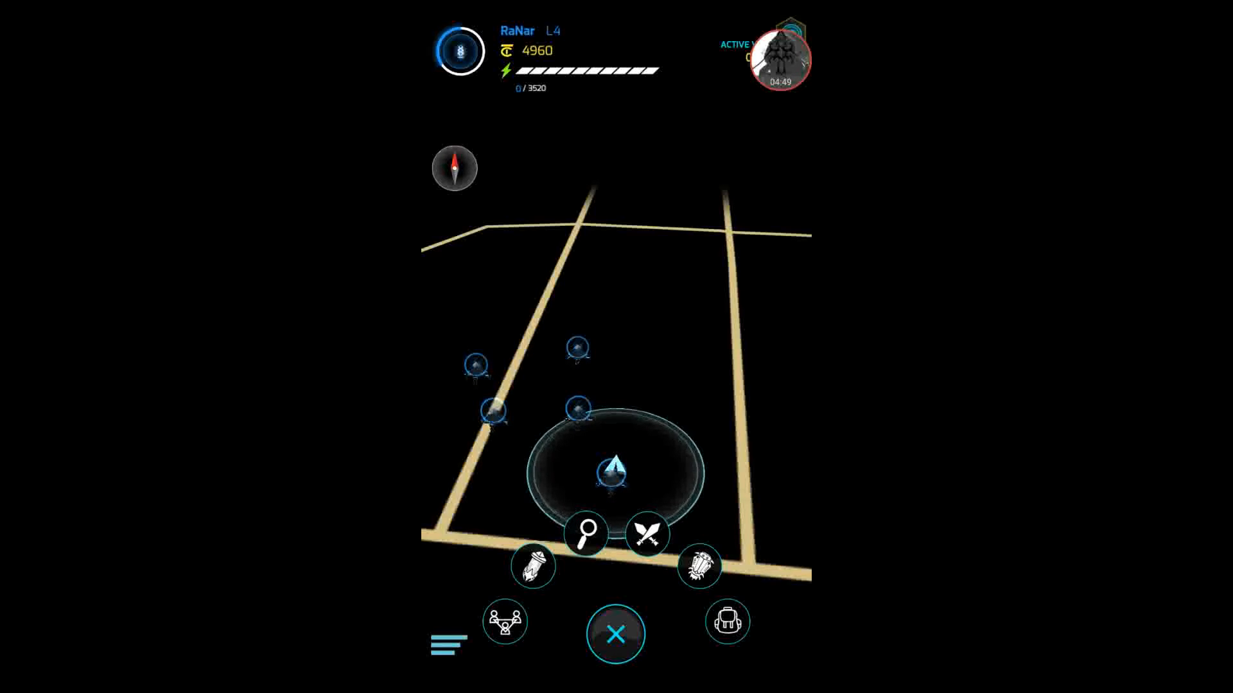
{"action": "left_click", "coordinate": [615, 633]}
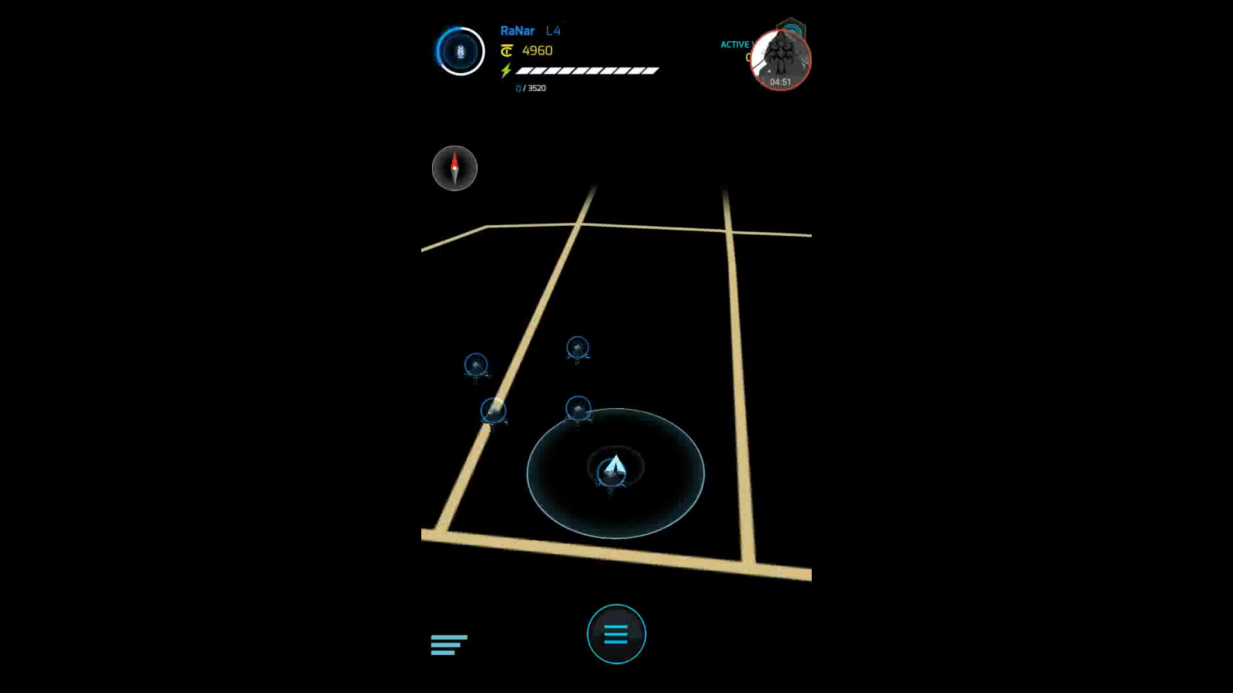
{"action": "left_click", "coordinate": [616, 633]}
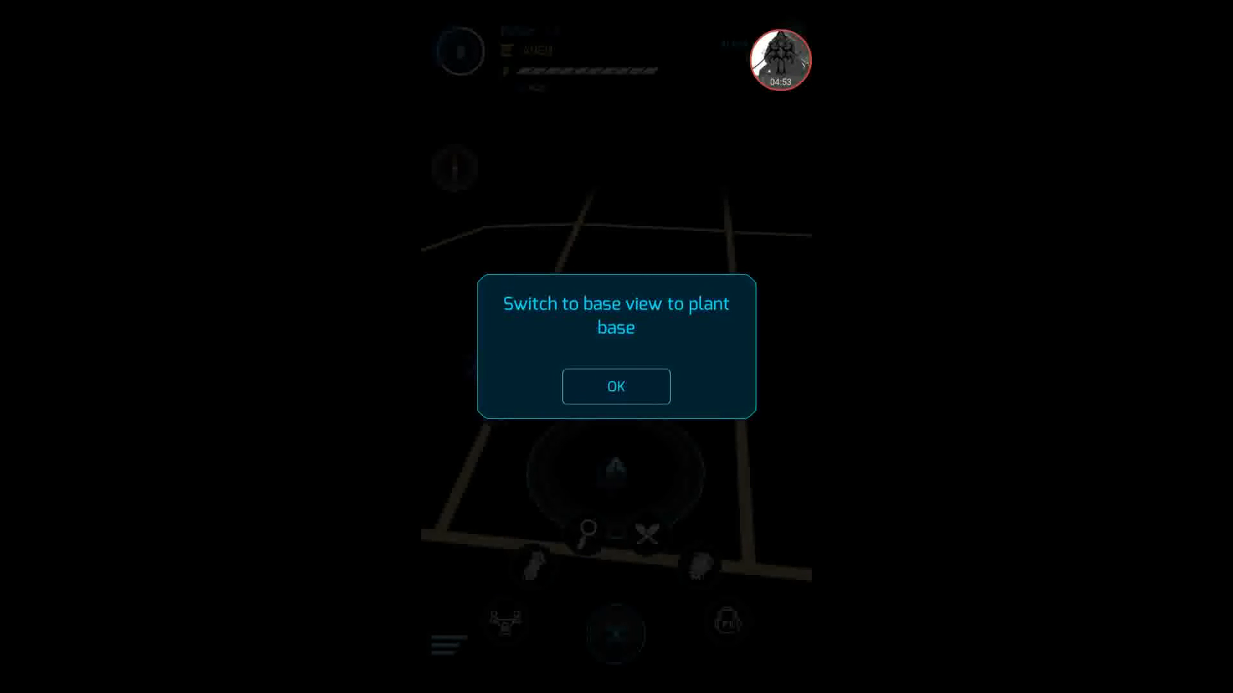
{"action": "left_click", "coordinate": [616, 386]}
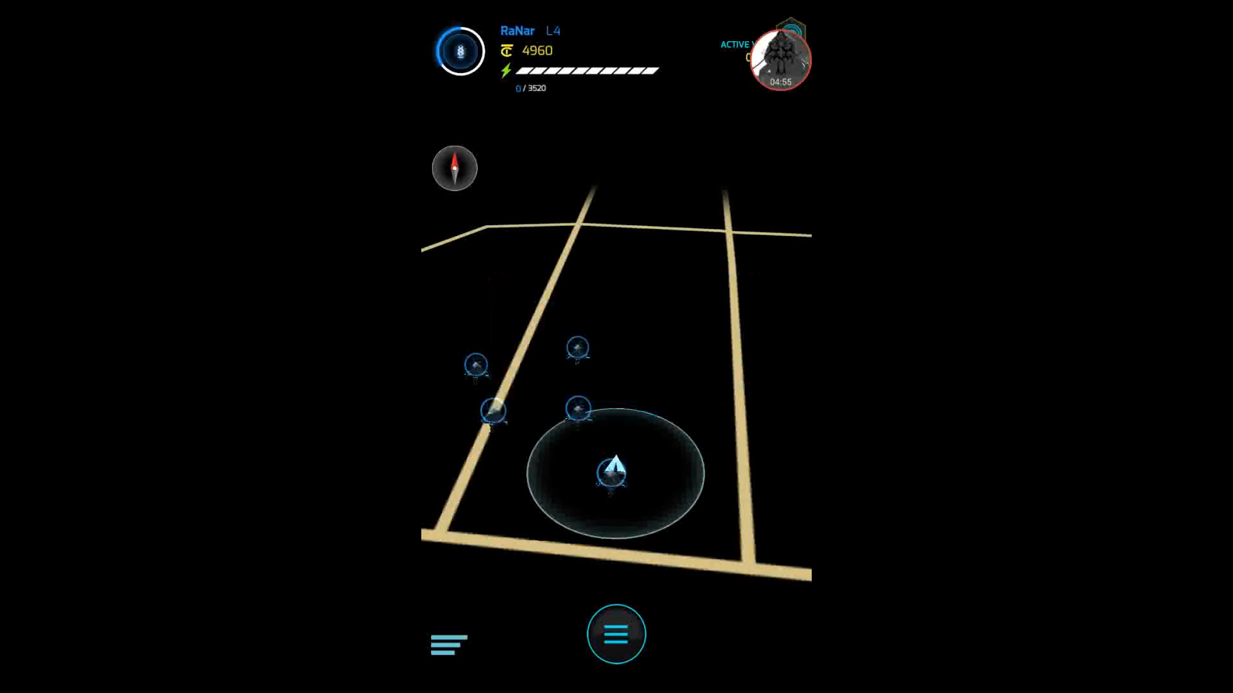
{"action": "left_click", "coordinate": [615, 633]}
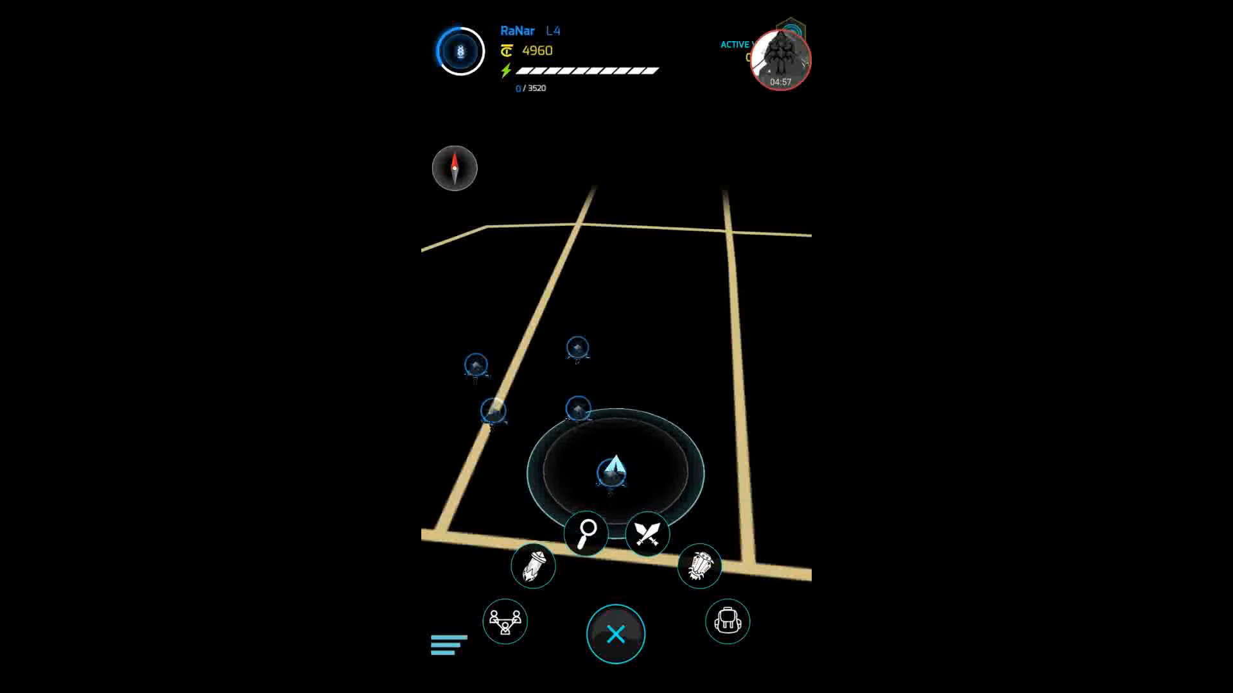
Step: Start triangulating the Earther L9 item, then cancel and confirm exiting back to the map
{"action": "left_click", "coordinate": [585, 535]}
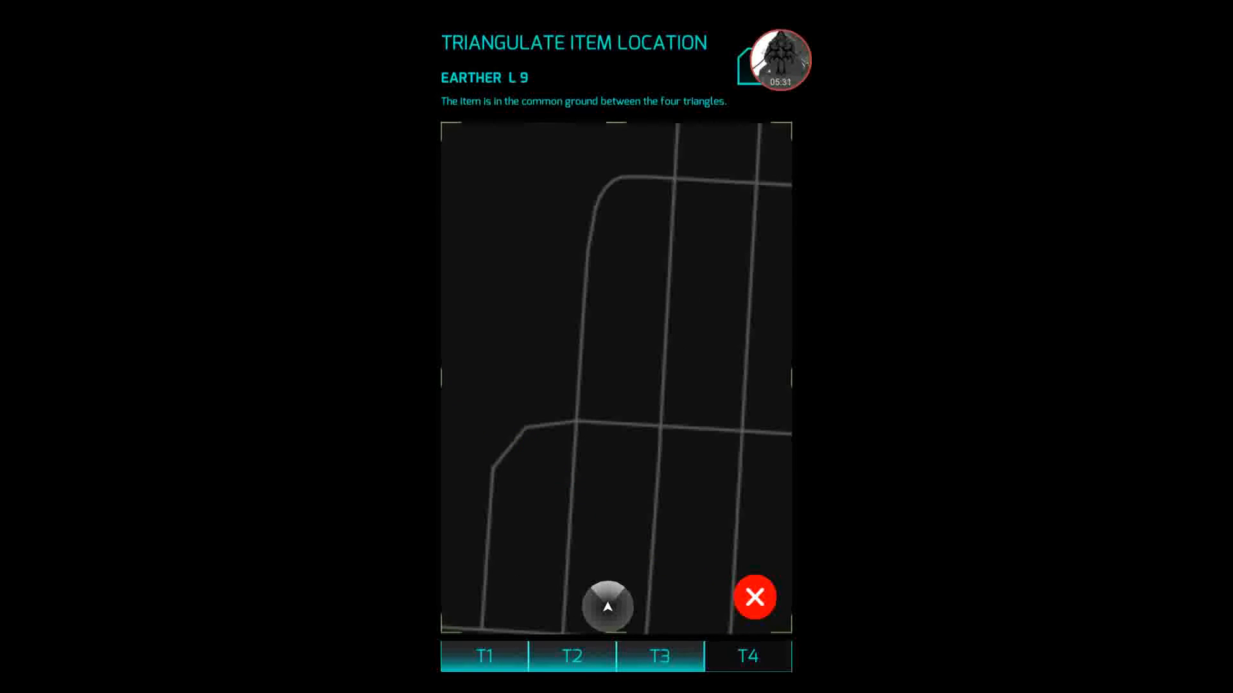
{"action": "left_click", "coordinate": [754, 596]}
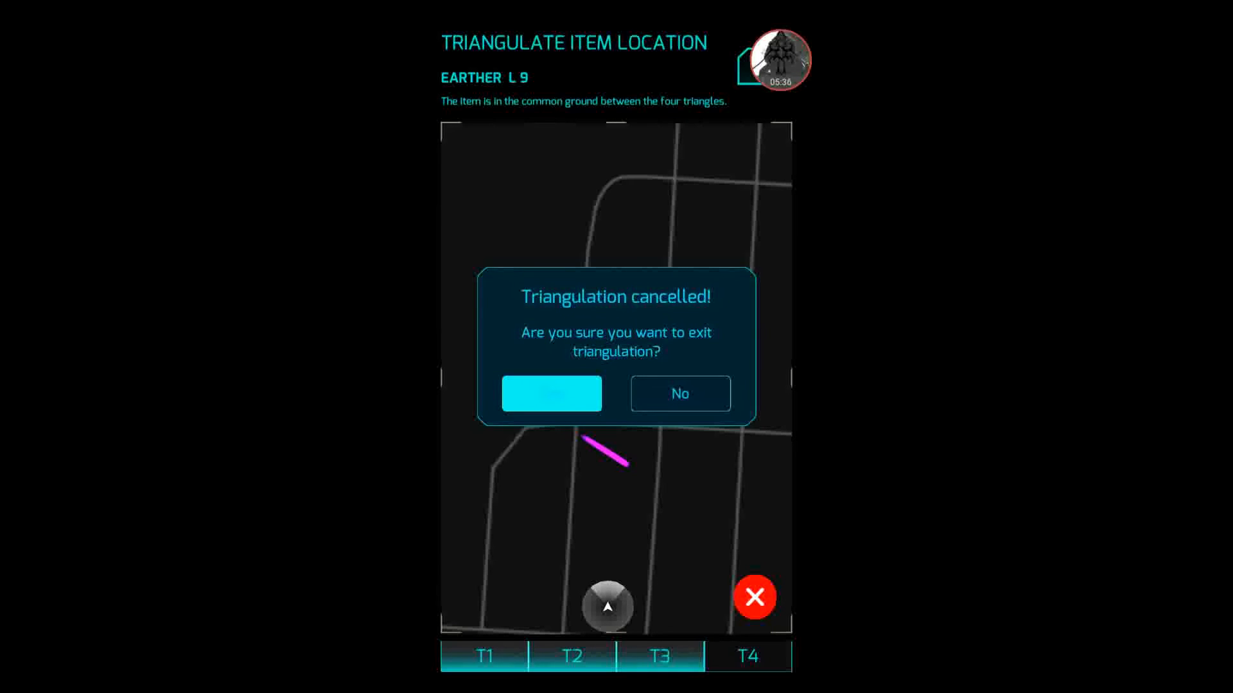
{"action": "left_click", "coordinate": [550, 393]}
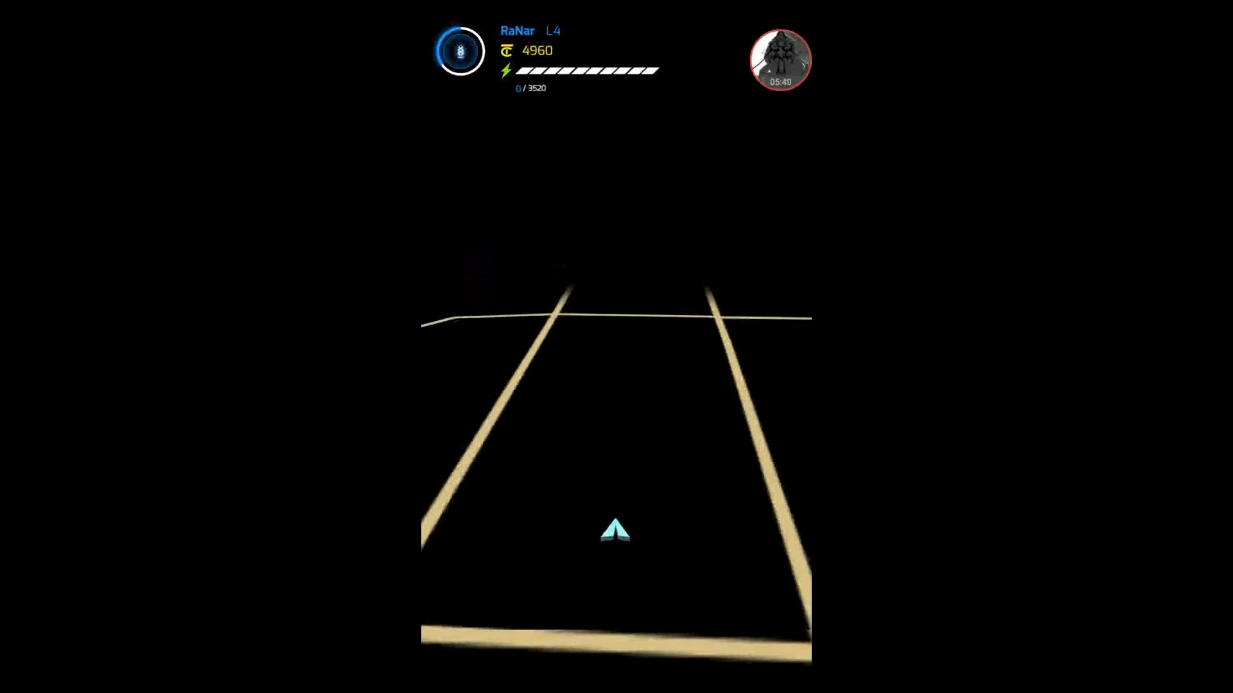